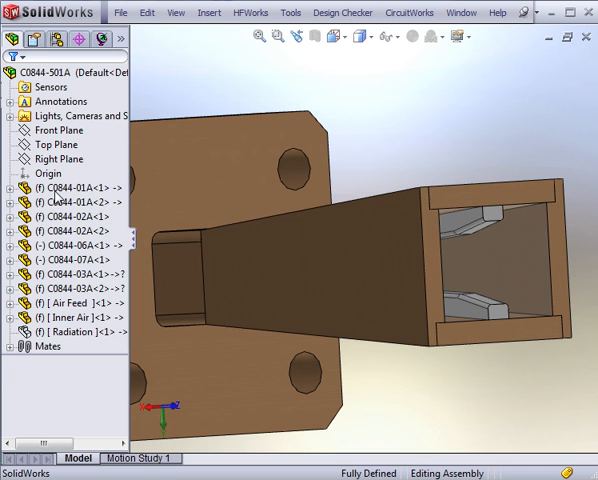
# Select a horn component, then show and isolate the transparent Radiation component
pyautogui.click(60, 288)
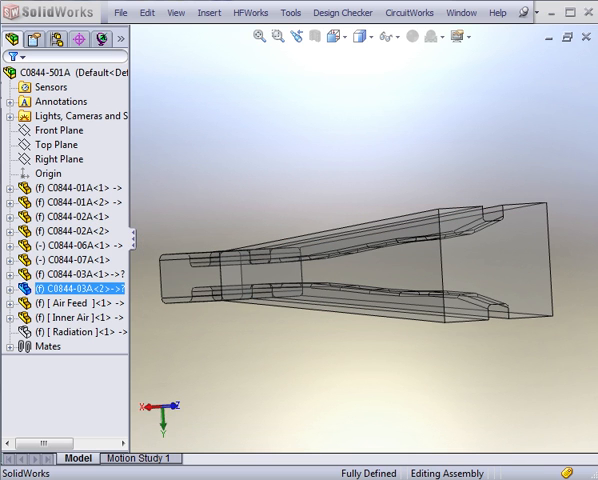
pyautogui.rightClick(70, 332)
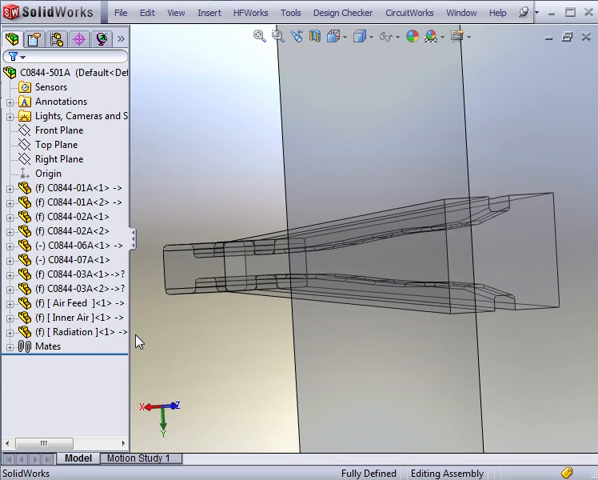
pyautogui.rightClick(70, 331)
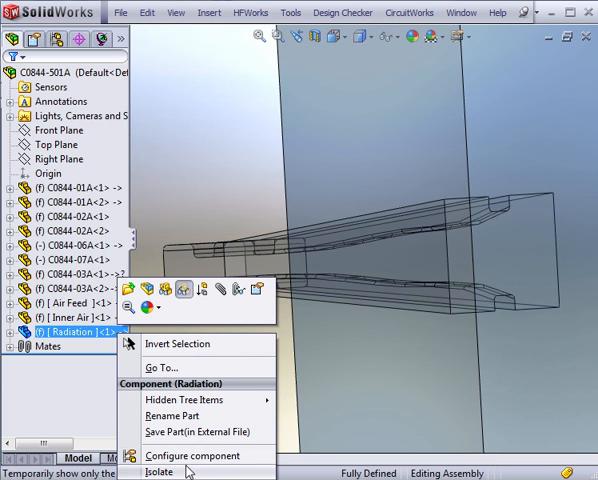
pyautogui.click(160, 470)
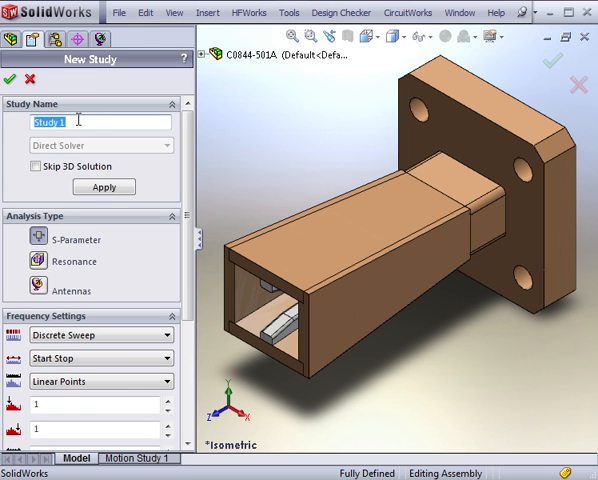
# Name the study 18GHz-40GHz and enter an 18 GHz start frequency
pyautogui.write('18GHz-40GHz')
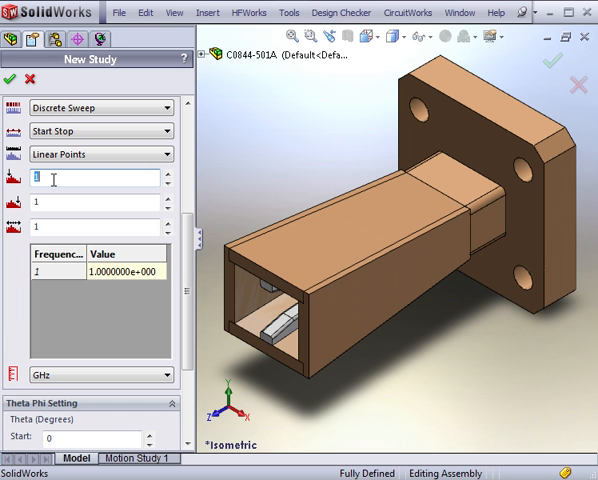
pyautogui.write('18')
pyautogui.click(95, 227)
pyautogui.write('5')
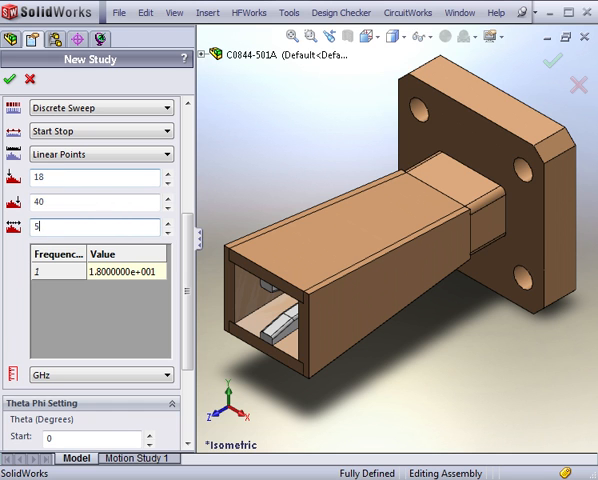
pyautogui.moveTo(95, 108)
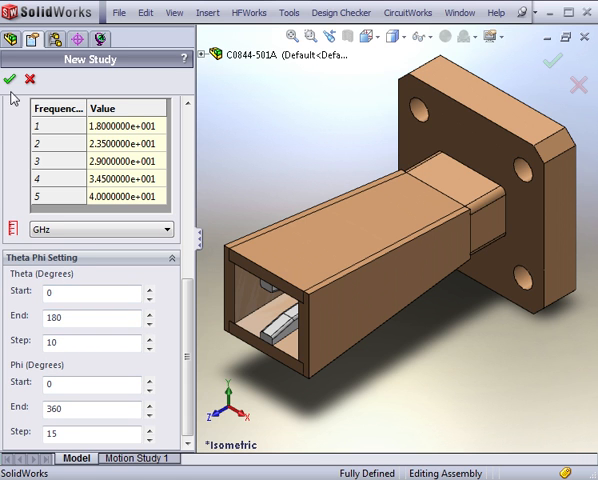
# Create the study, list its solid bodies, and apply a material to all bodies from Air Feed
pyautogui.click(9, 78)
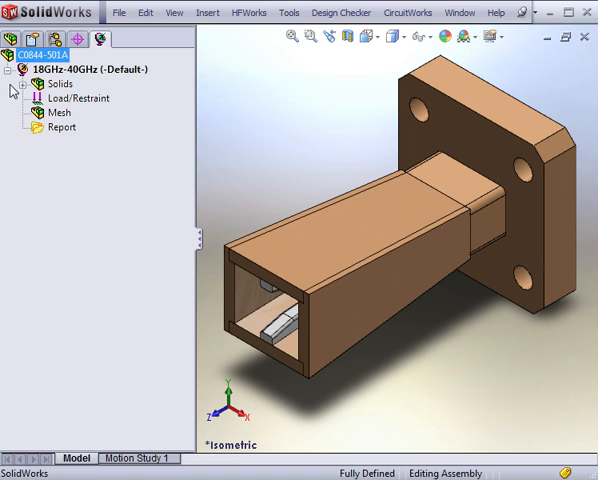
pyautogui.click(48, 83)
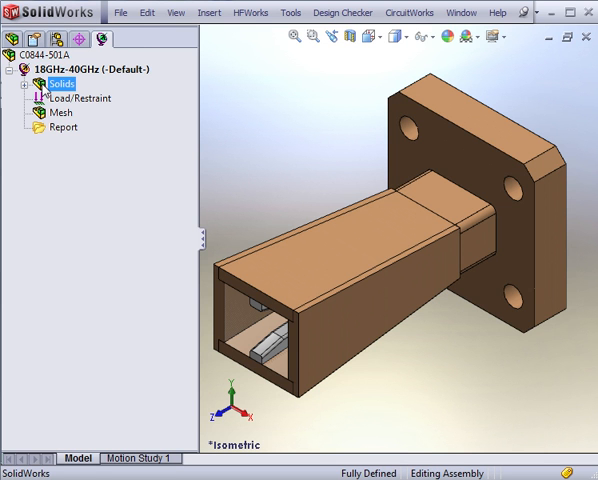
pyautogui.click(28, 83)
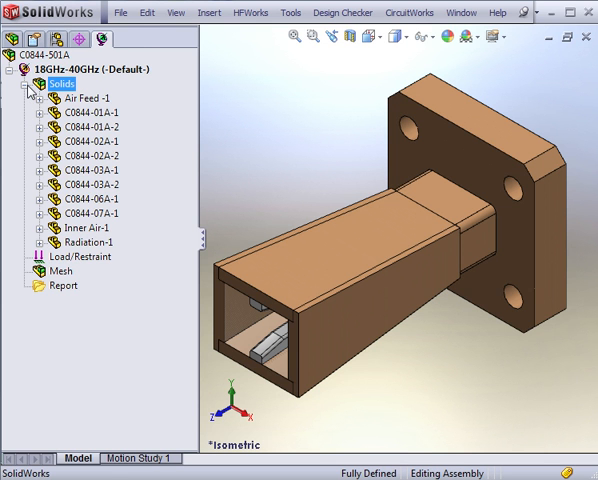
pyautogui.moveTo(50, 105)
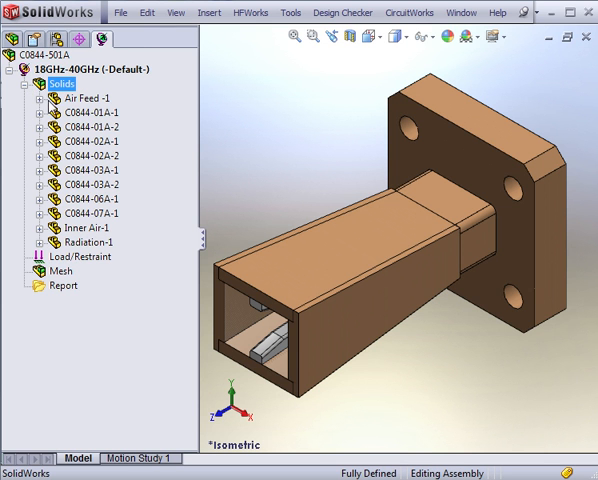
pyautogui.rightClick(80, 98)
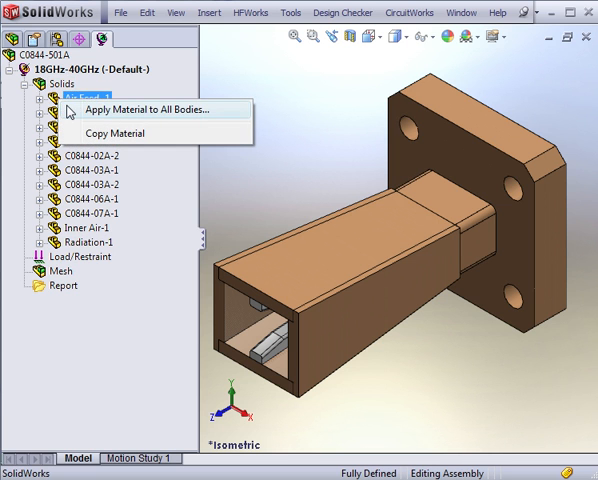
pyautogui.click(147, 109)
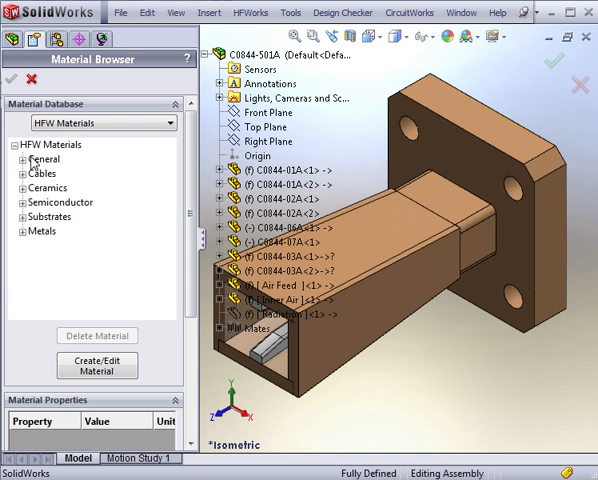
# Pick the Inner Air and Radiation bodies and choose copper from the Metals library
pyautogui.click(19, 159)
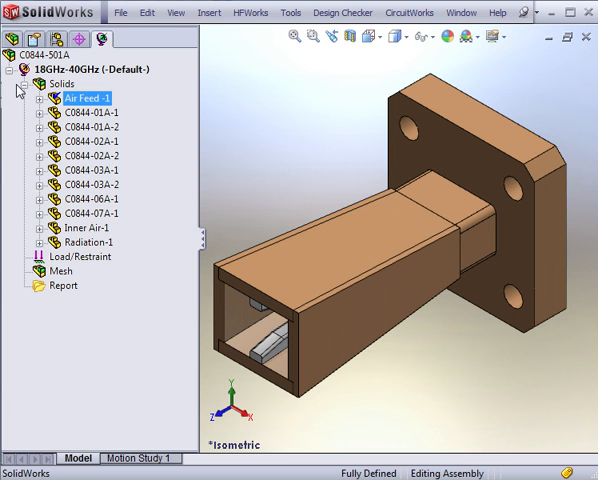
pyautogui.moveTo(82, 108)
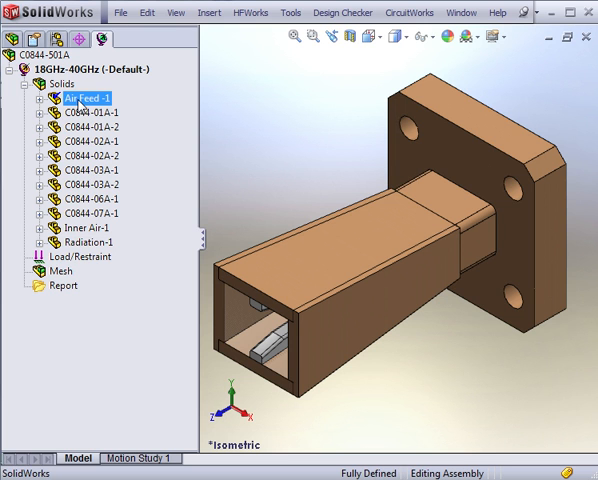
pyautogui.click(78, 228)
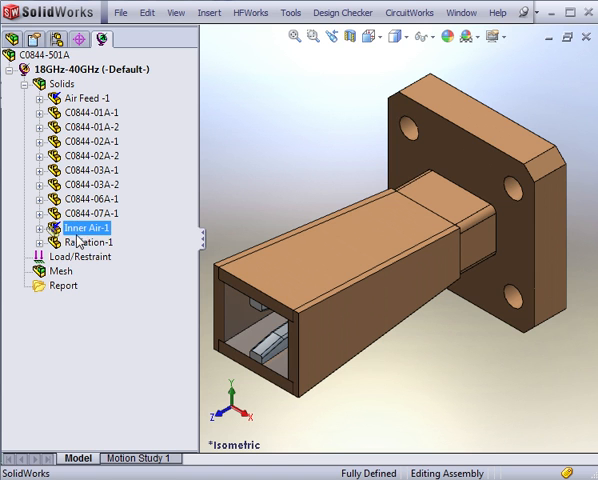
pyautogui.click(87, 242)
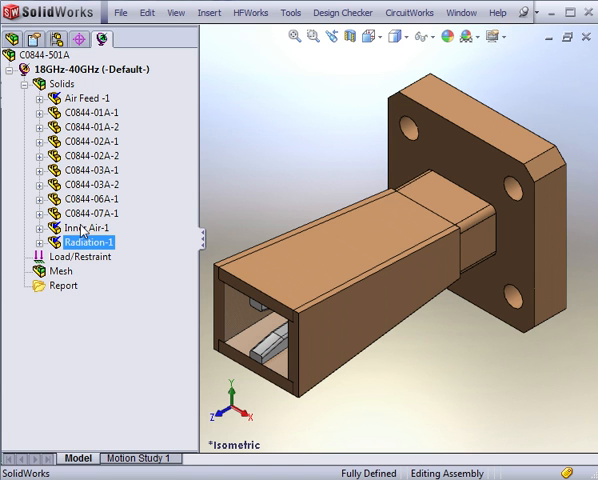
pyautogui.click(88, 213)
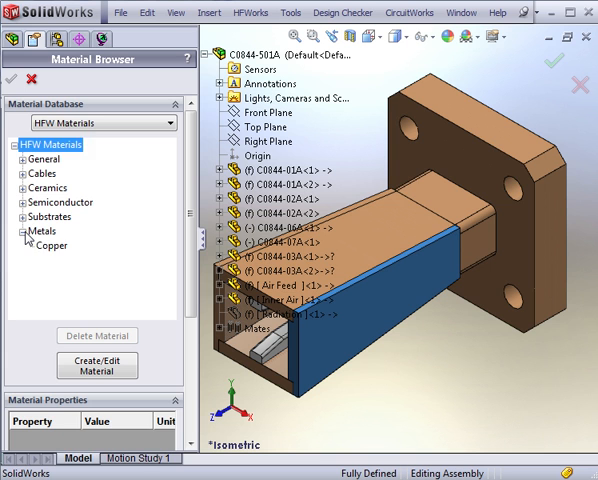
pyautogui.click(51, 240)
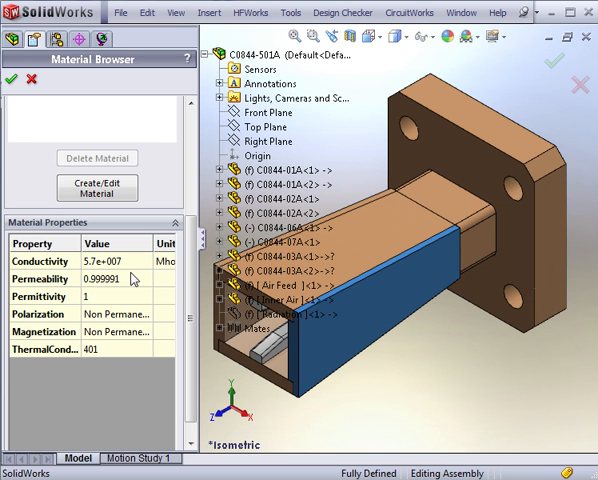
pyautogui.moveTo(97, 186)
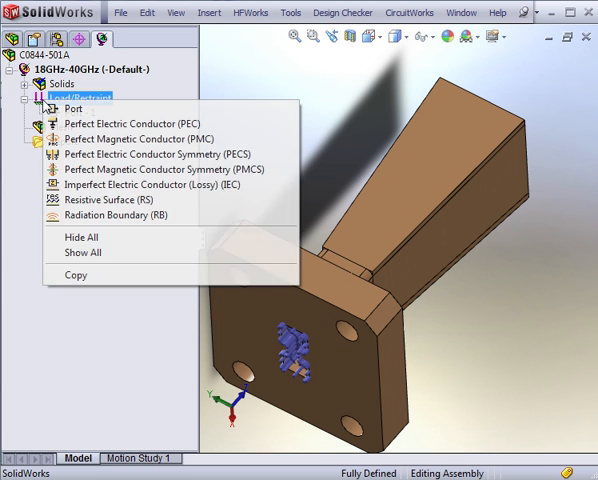
# Add Port - 1 and begin adding a Radiation boundary
pyautogui.click(70, 108)
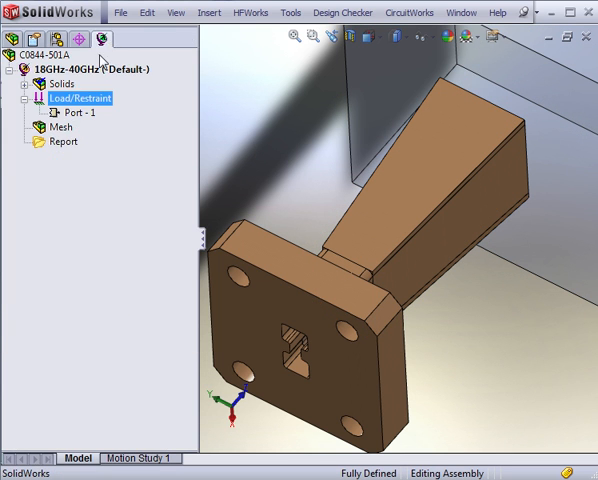
pyautogui.rightClick(66, 98)
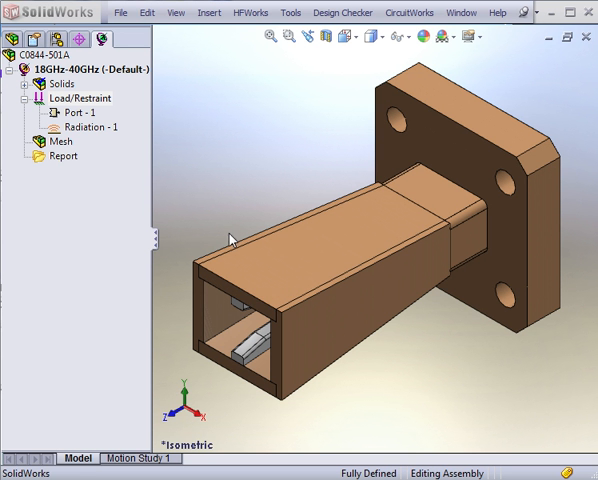
# Apply MeshControl - 1 to Air Feed with a 0.62 element size
pyautogui.rightClick(56, 142)
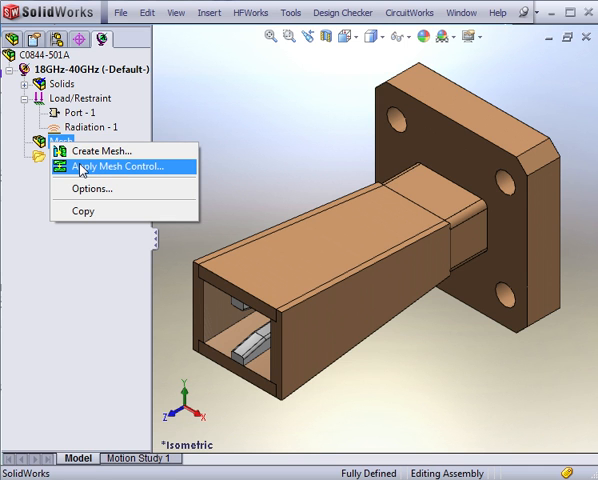
pyautogui.click(115, 166)
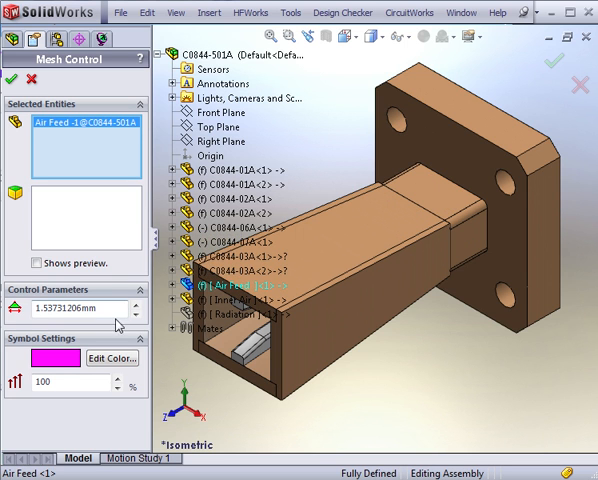
pyautogui.click(75, 307)
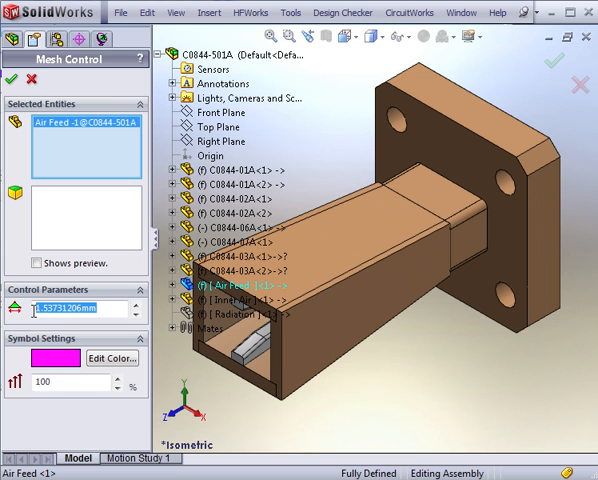
pyautogui.write('.62')
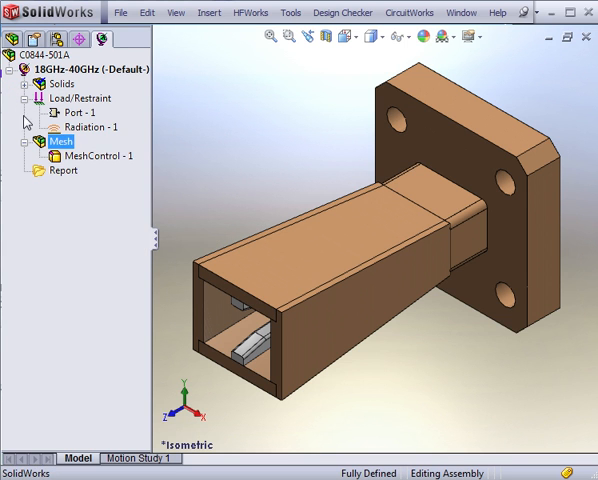
# Mesh the assembly with the global element size slider moved to 0.75 mm
pyautogui.rightClick(58, 141)
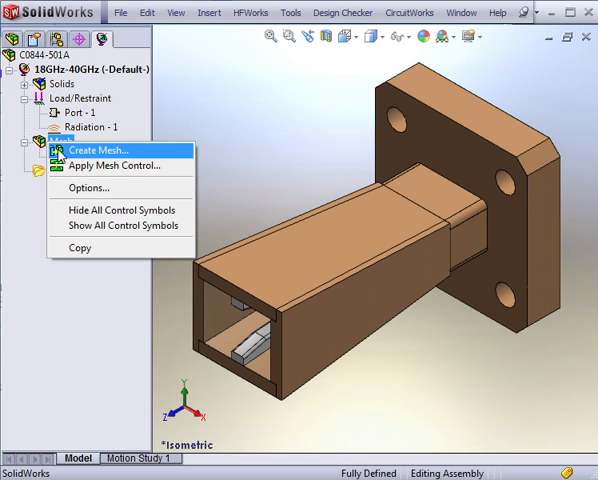
pyautogui.click(92, 151)
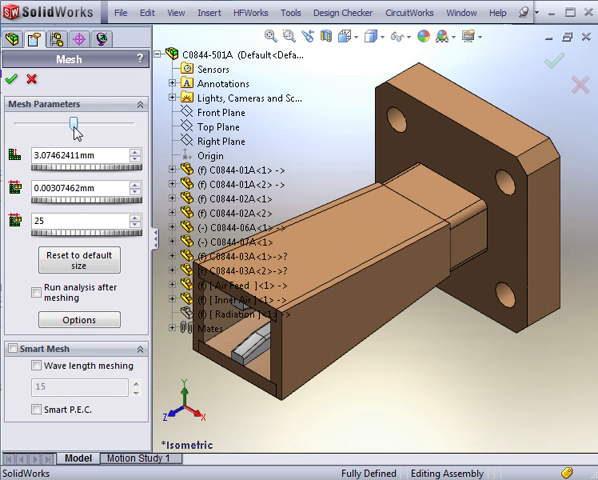
pyautogui.moveTo(75, 120); pyautogui.dragTo(85, 120)
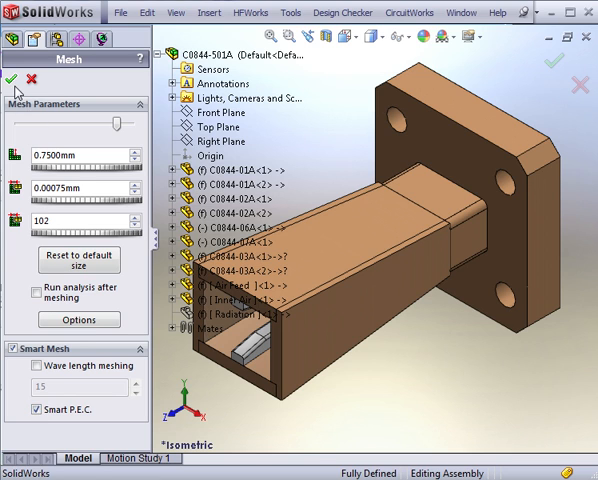
pyautogui.click(11, 79)
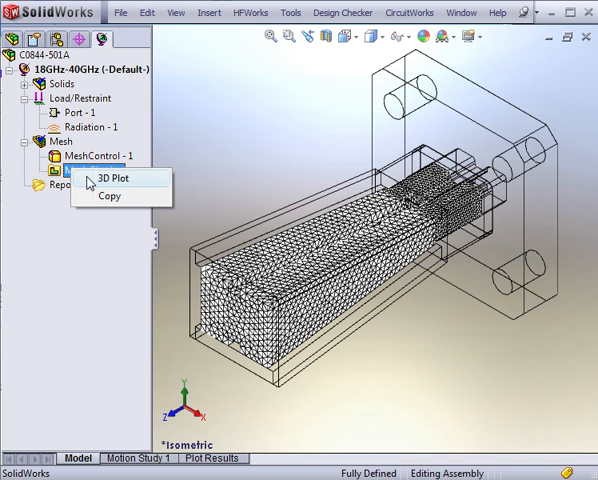
# Generate Mesh Plot - 1 as a 3D plot with its size legend
pyautogui.click(113, 179)
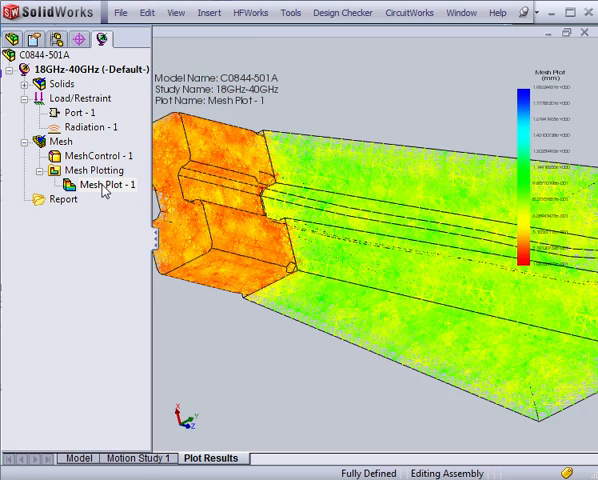
pyautogui.rightClick(96, 185)
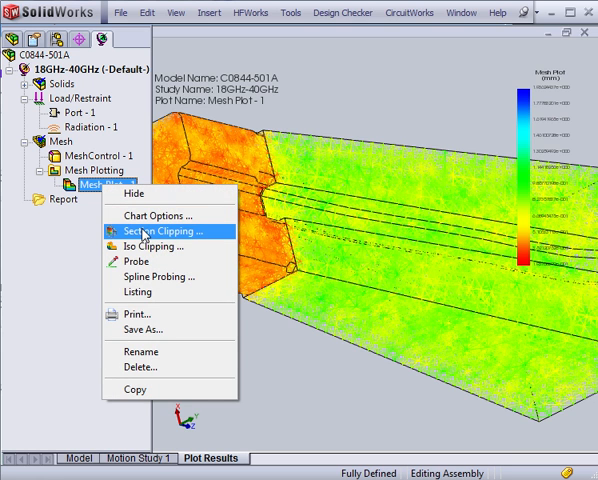
# Section-clip Mesh Plot - 1 with two planes, showing the mesh on the section faces
pyautogui.click(152, 231)
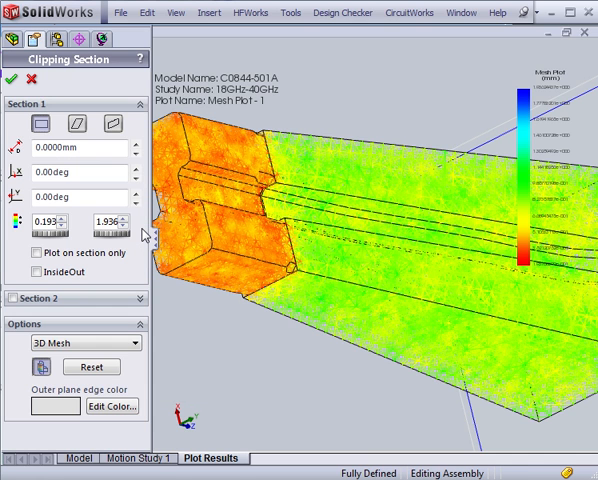
pyautogui.moveTo(535, 355)
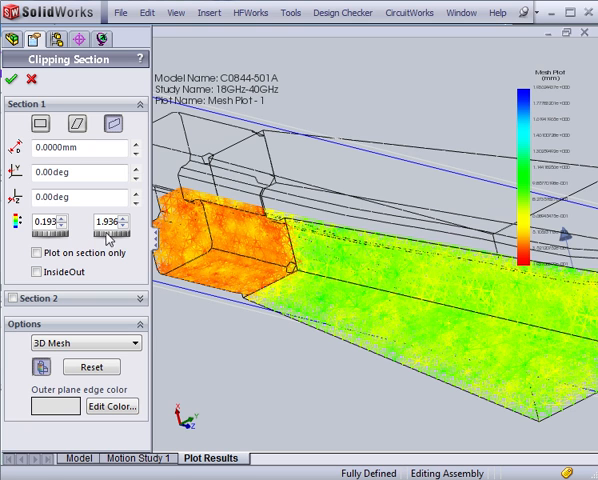
pyautogui.click(31, 270)
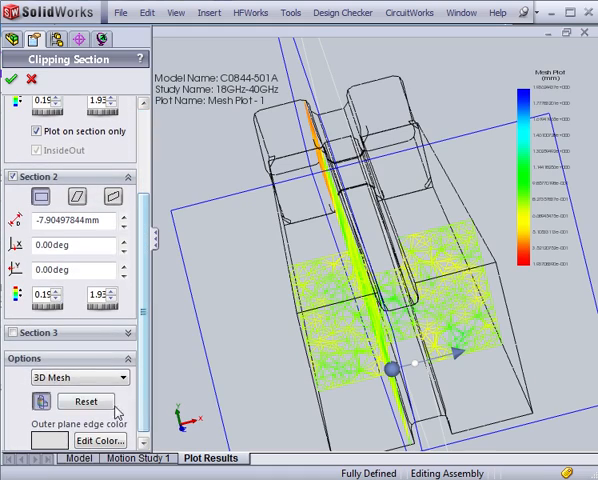
pyautogui.click(80, 377)
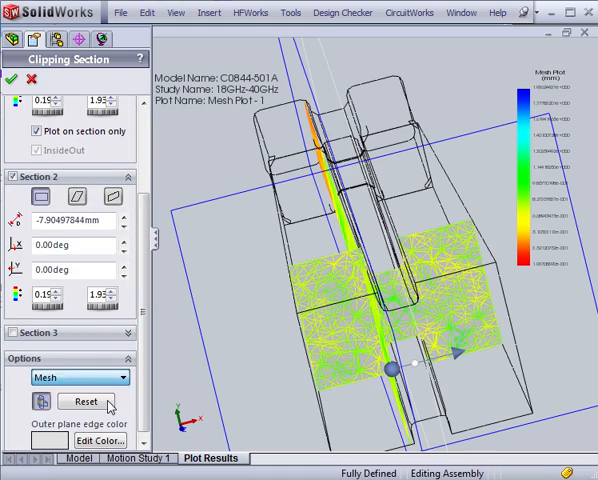